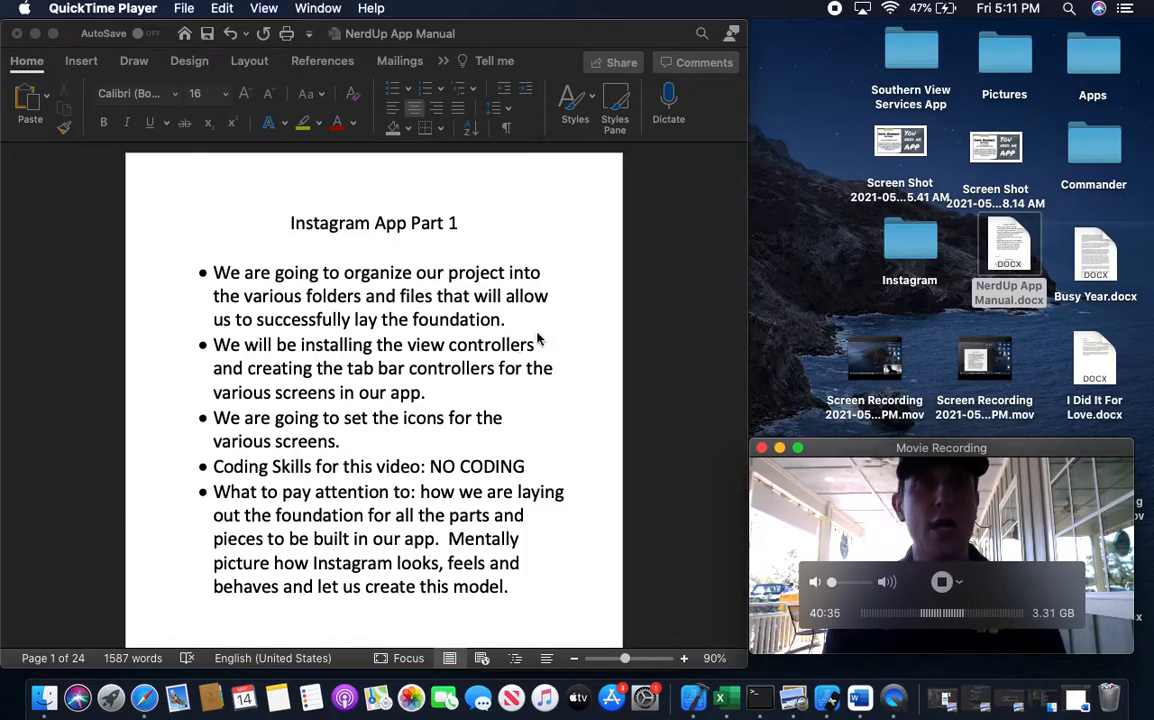
scroll(down, 3)
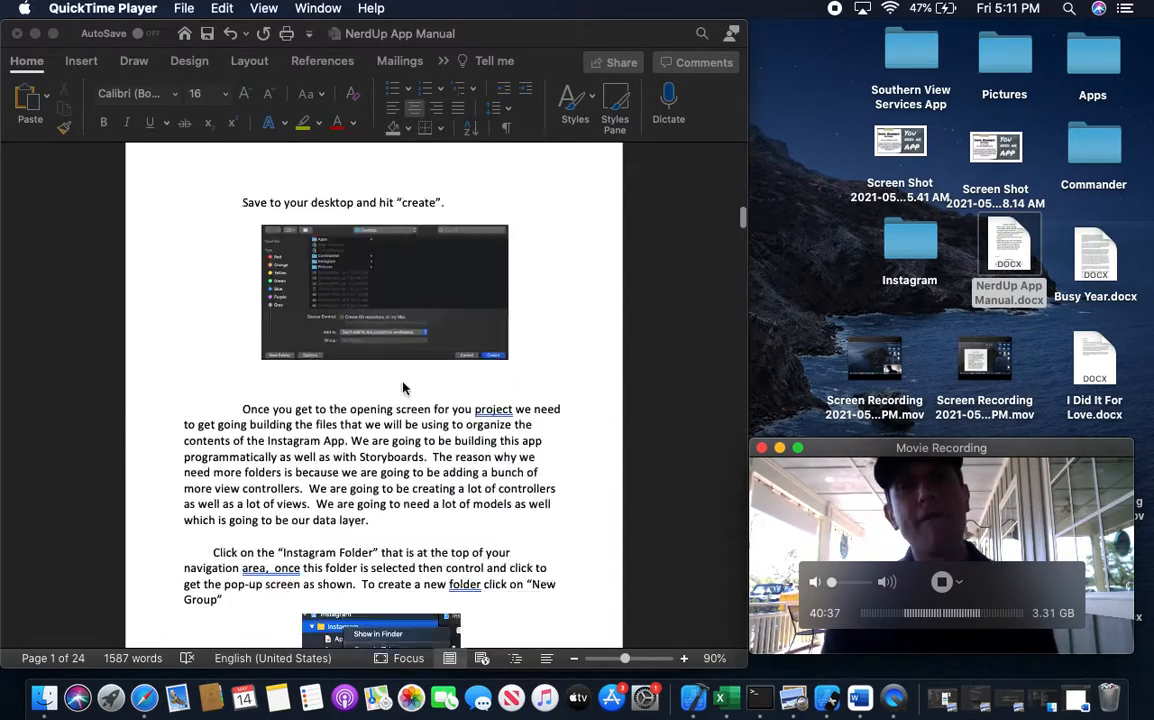
scroll(down, 3)
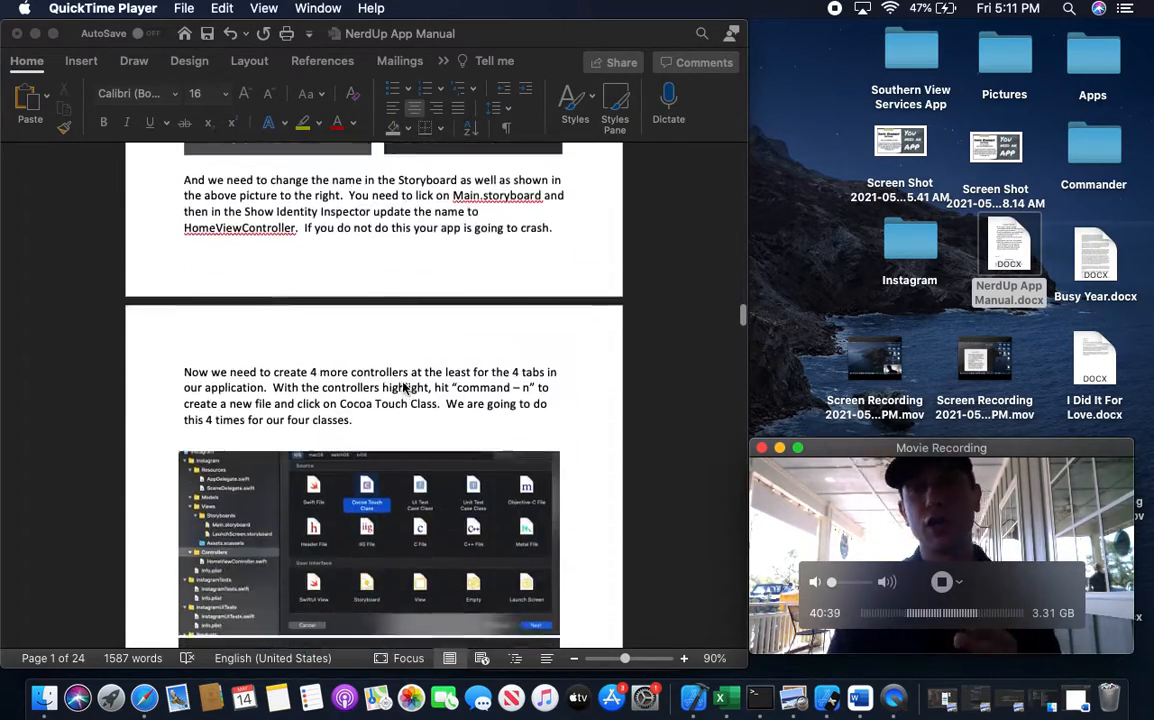
scroll(down, 3)
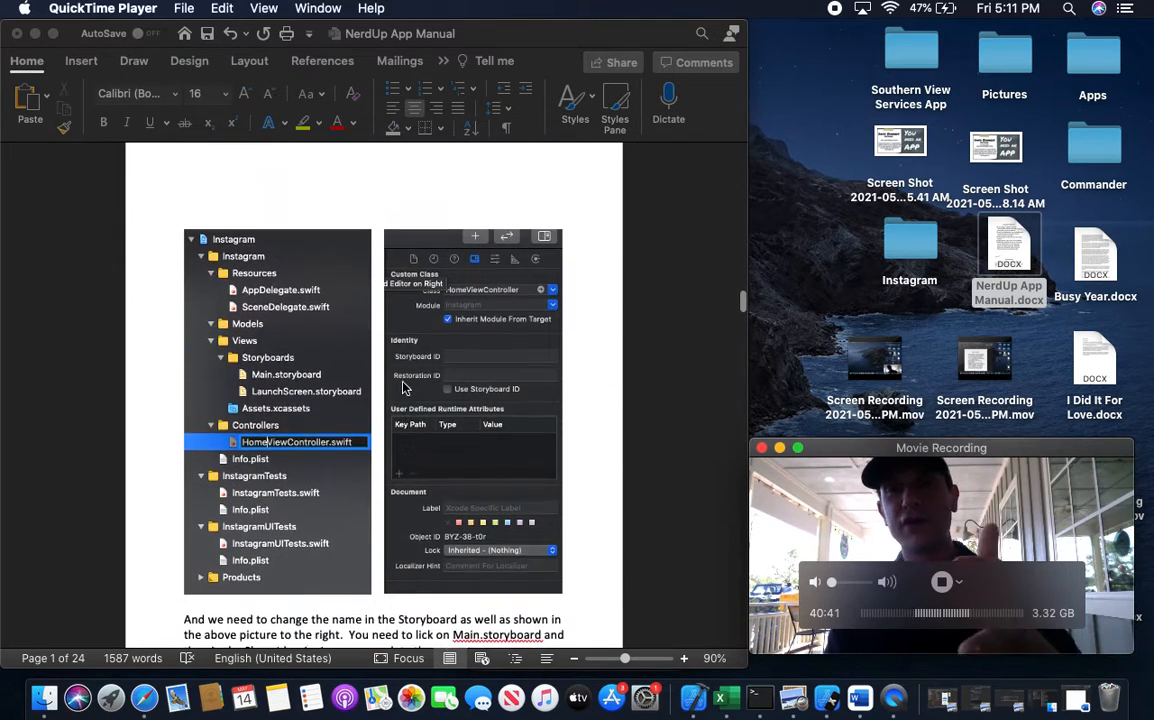
scroll(down, 3)
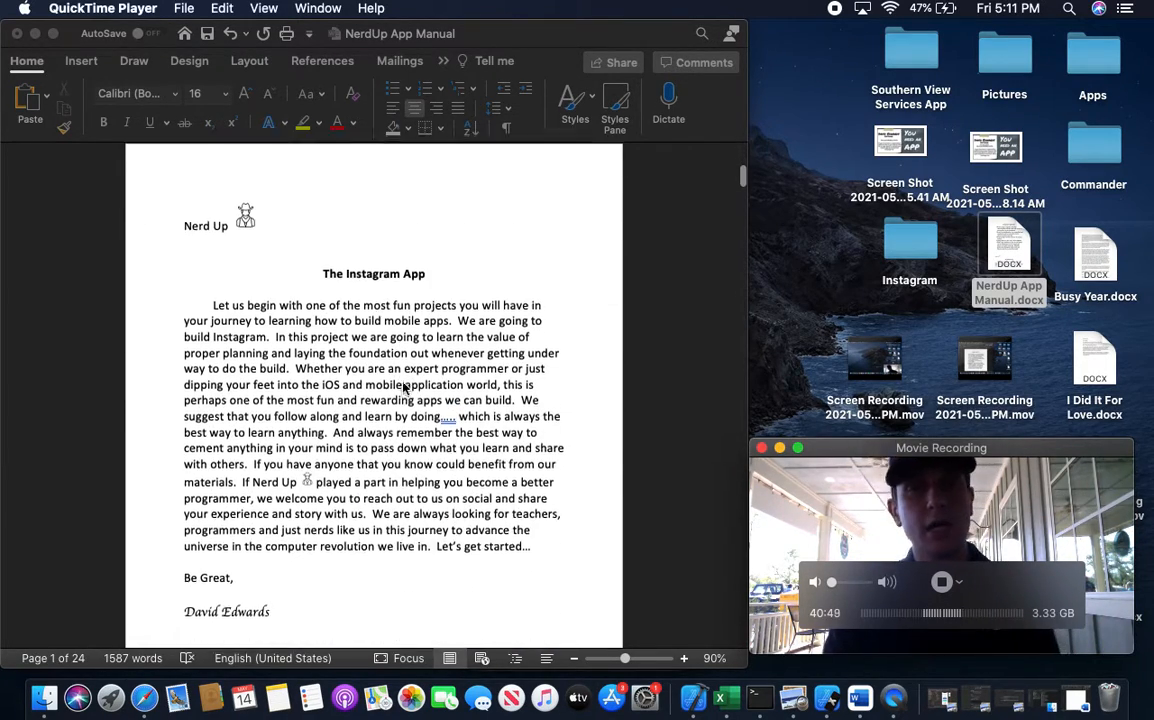
scroll(down, 3)
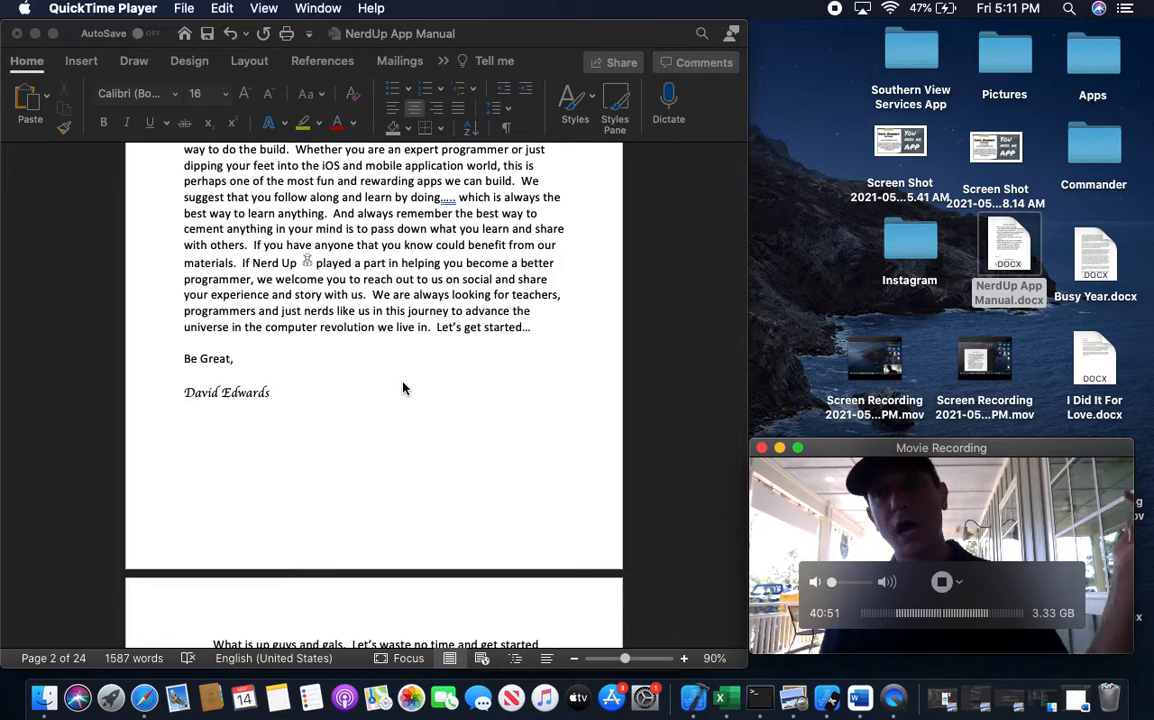